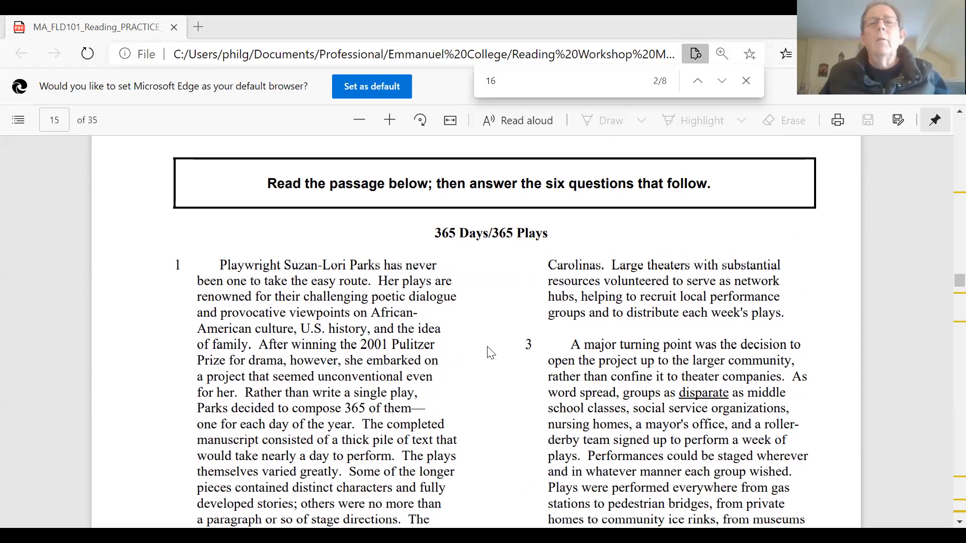
{"action": "mouse_move", "coordinate": [567, 244]}
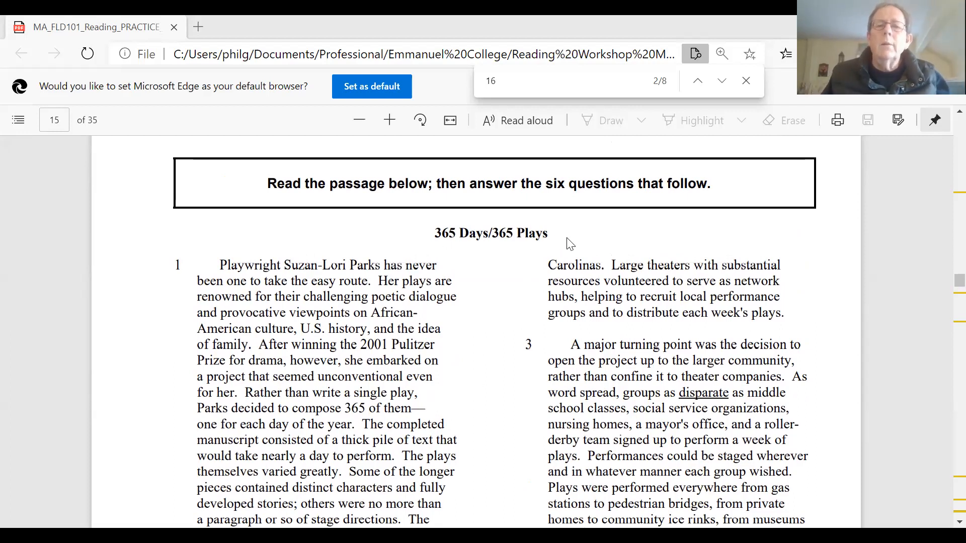
{"action": "mouse_move", "coordinate": [575, 308]}
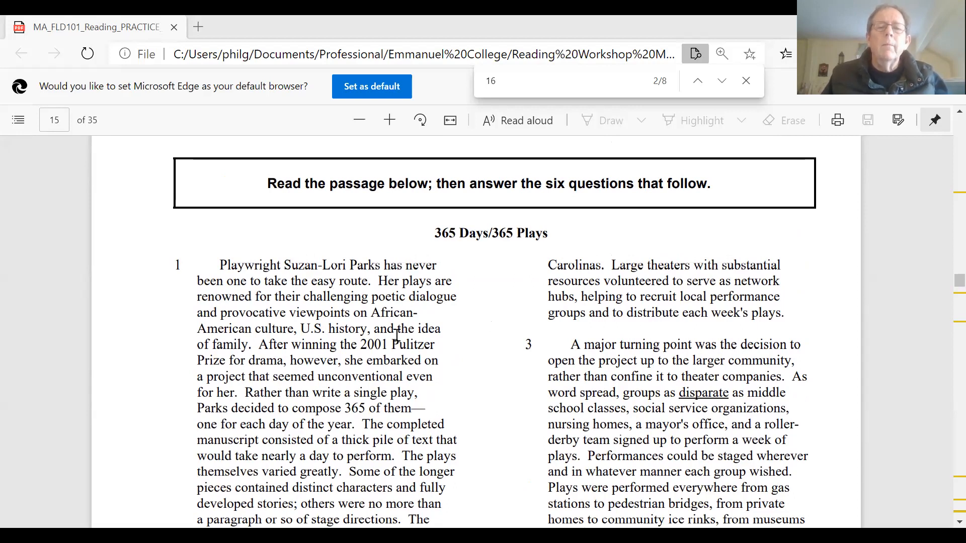
Step: Review paragraph 3 of the passage, marking the sentence listing the disparate participating groups
{"action": "scroll", "scroll_direction": "down", "scroll_amount": 3}
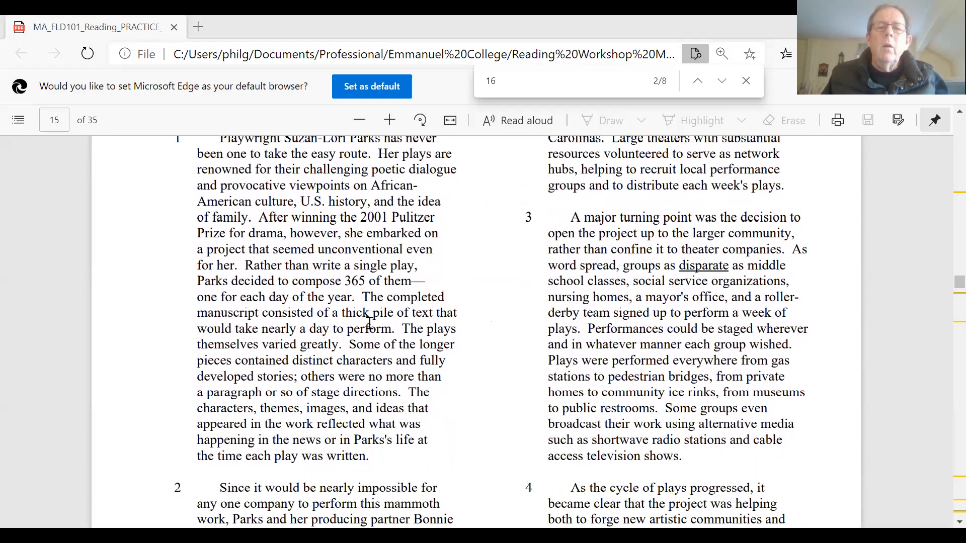
{"action": "scroll", "scroll_direction": "down", "scroll_amount": 3}
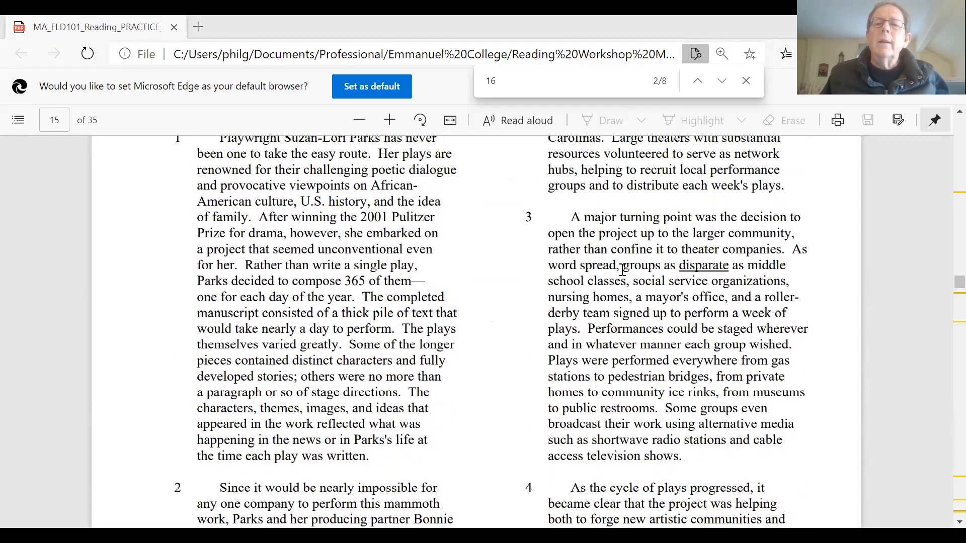
{"action": "mouse_move", "coordinate": [768, 254]}
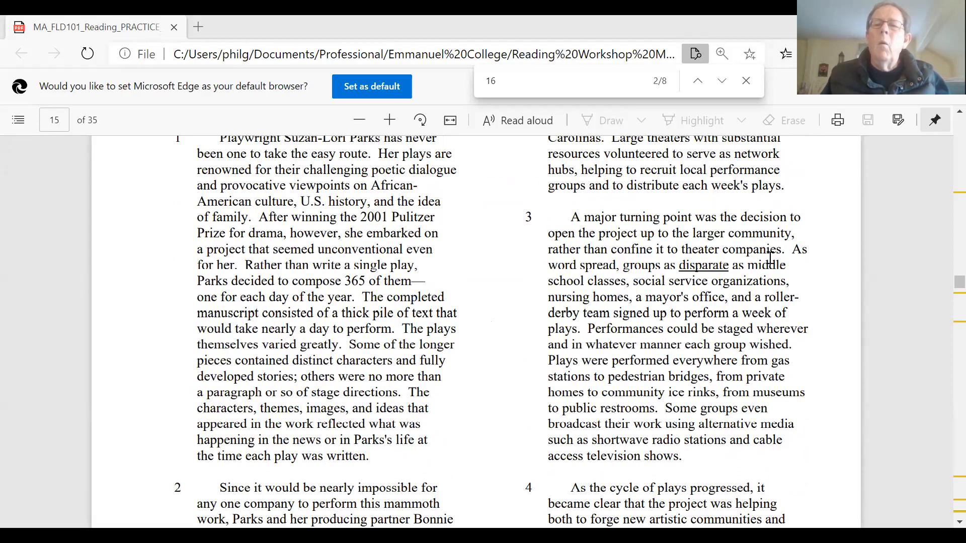
{"action": "left_click_drag", "start_coordinate": [791, 249], "coordinate": [795, 296]}
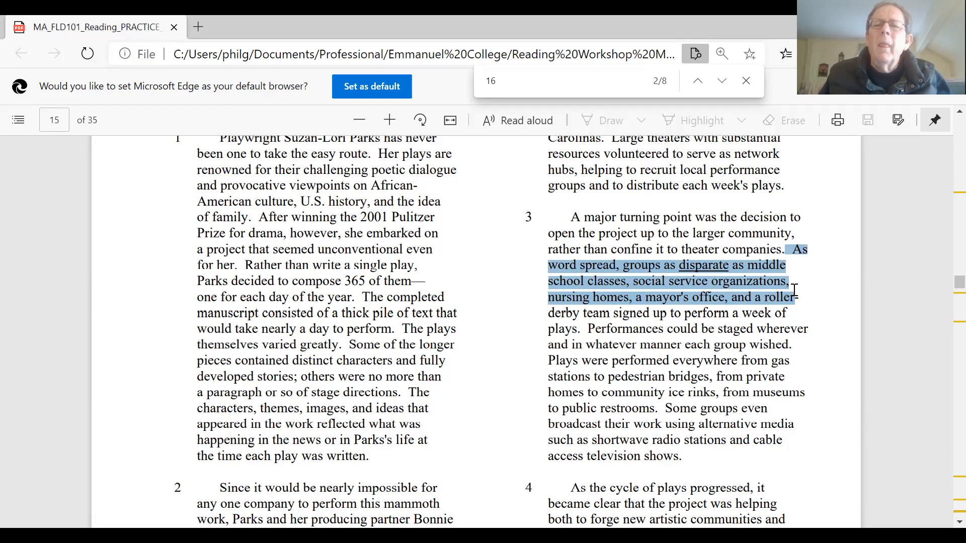
{"action": "mouse_move", "coordinate": [711, 293]}
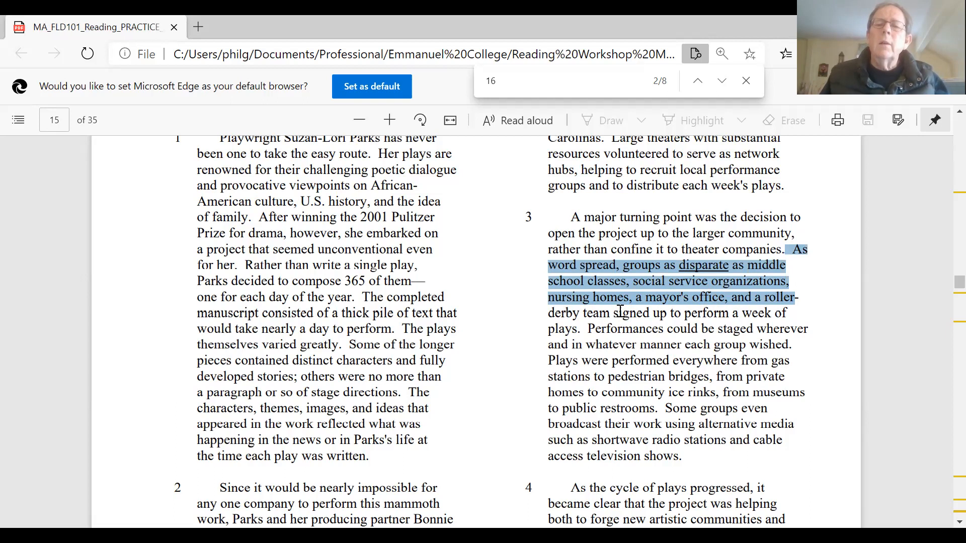
{"action": "left_click", "coordinate": [613, 313]}
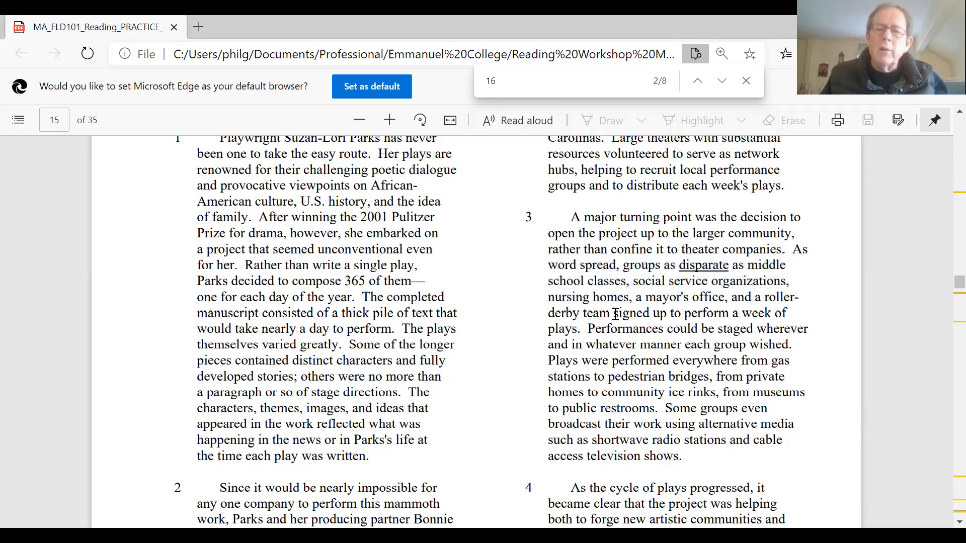
{"action": "mouse_move", "coordinate": [625, 333]}
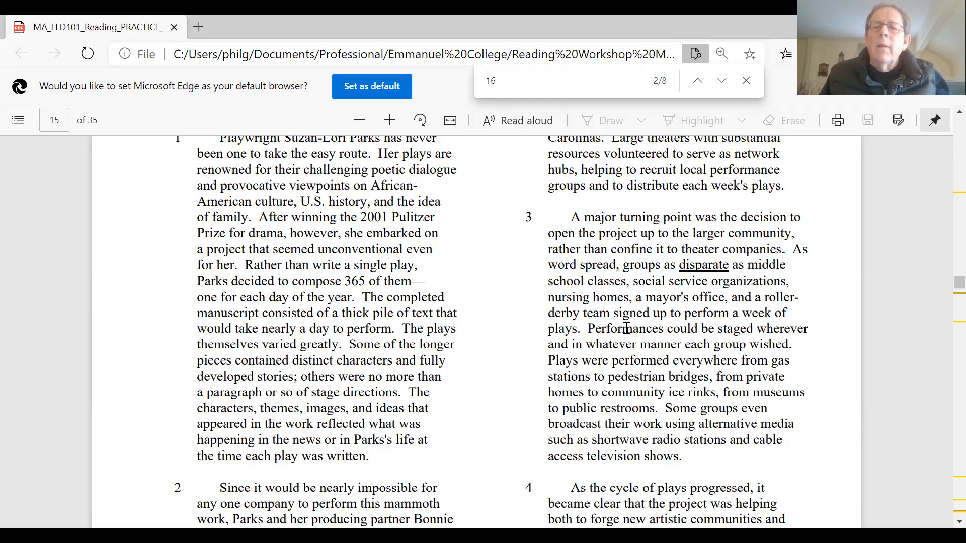
Step: Reach question 16 on page 16 and mark the wording of answer choice A
{"action": "scroll", "scroll_direction": "down", "scroll_amount": 3}
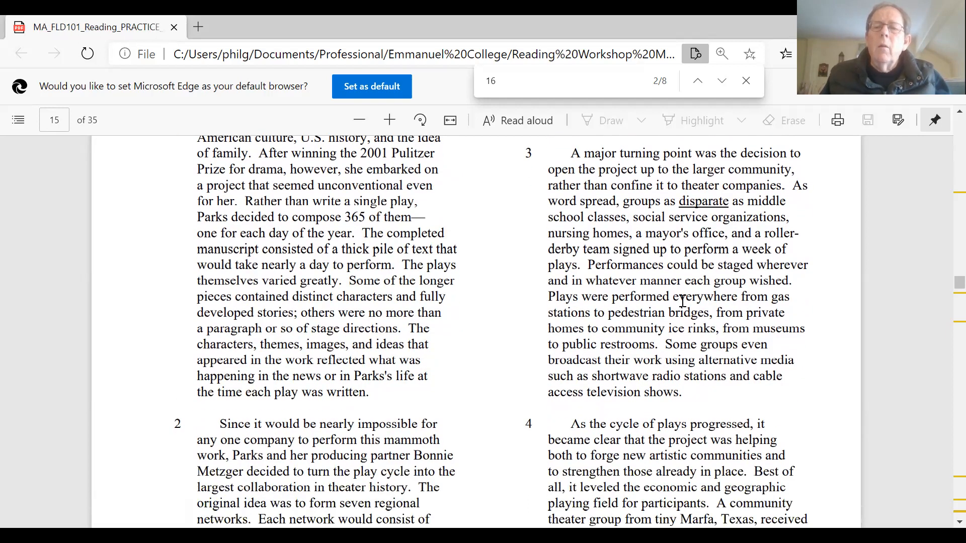
{"action": "mouse_move", "coordinate": [629, 316]}
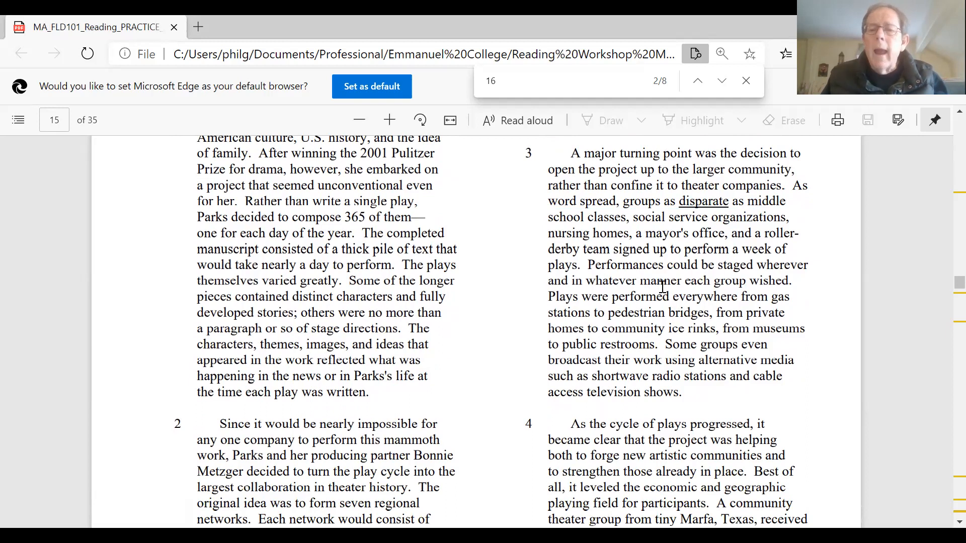
{"action": "mouse_move", "coordinate": [616, 324]}
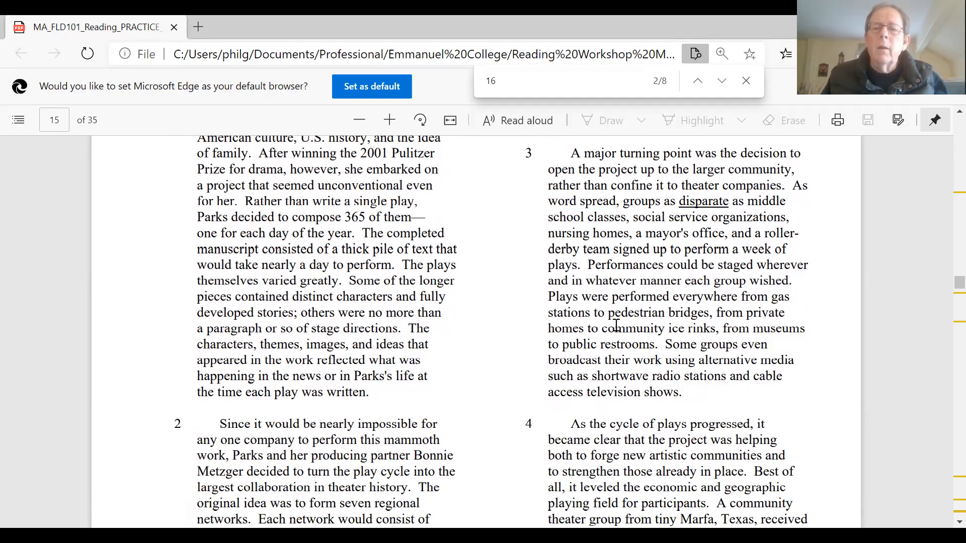
{"action": "scroll", "scroll_direction": "down", "scroll_amount": 3}
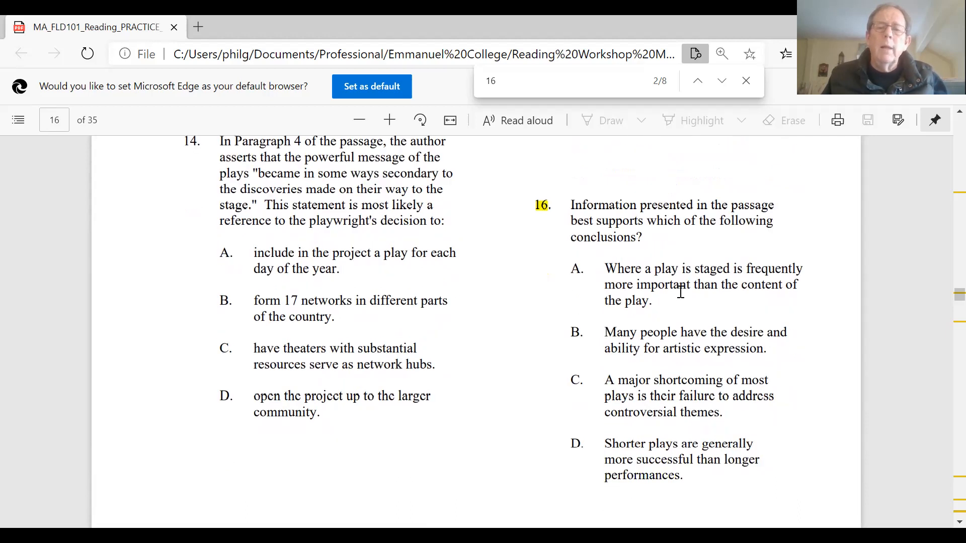
{"action": "mouse_move", "coordinate": [667, 302]}
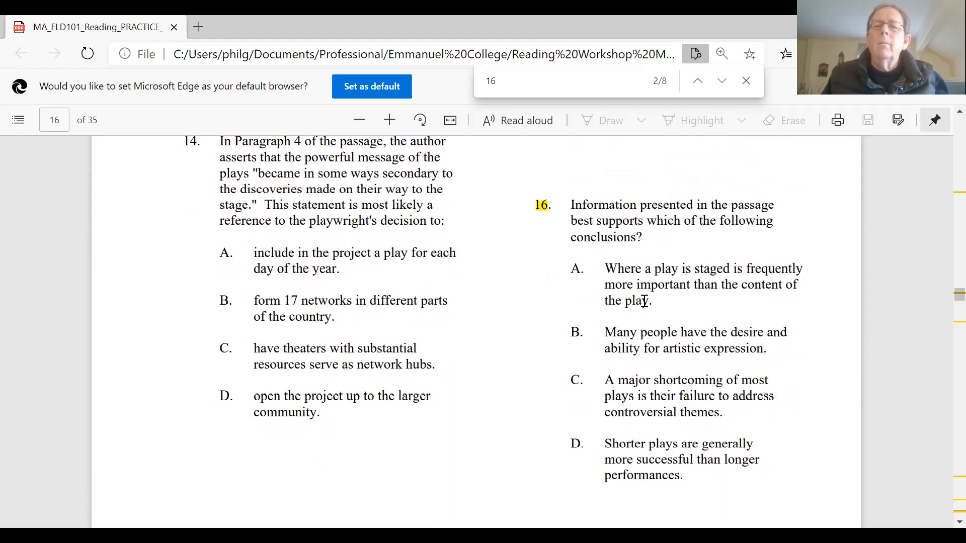
{"action": "left_click_drag", "start_coordinate": [606, 269], "coordinate": [651, 301]}
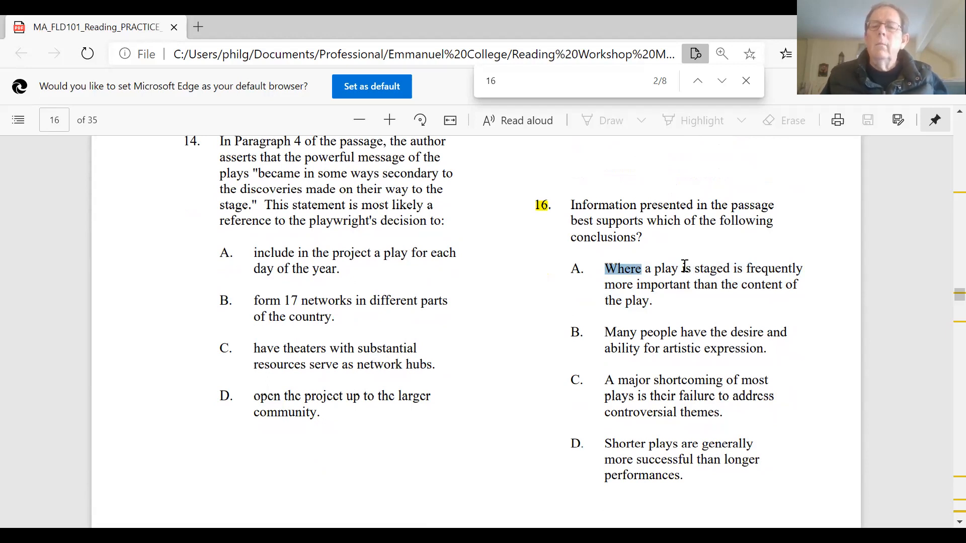
{"action": "mouse_move", "coordinate": [704, 273]}
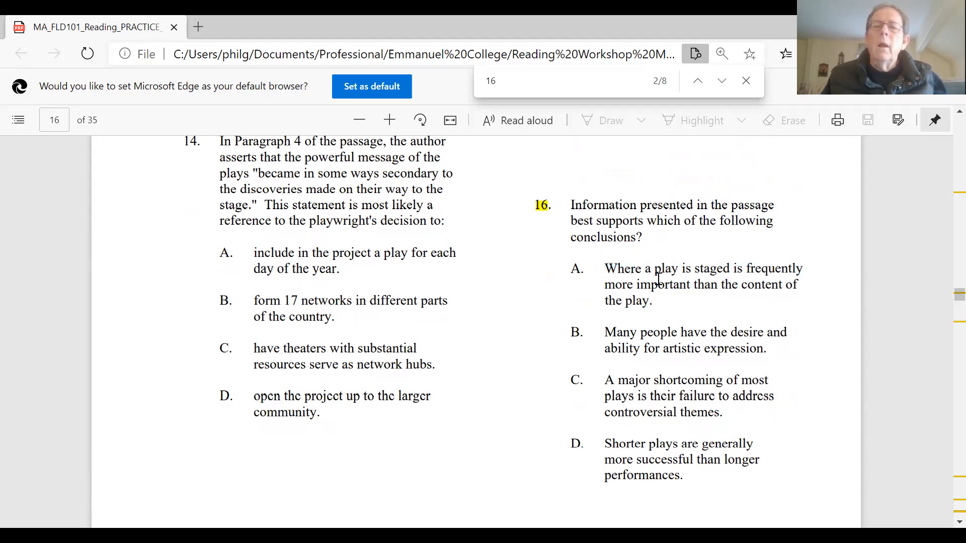
{"action": "mouse_move", "coordinate": [627, 264]}
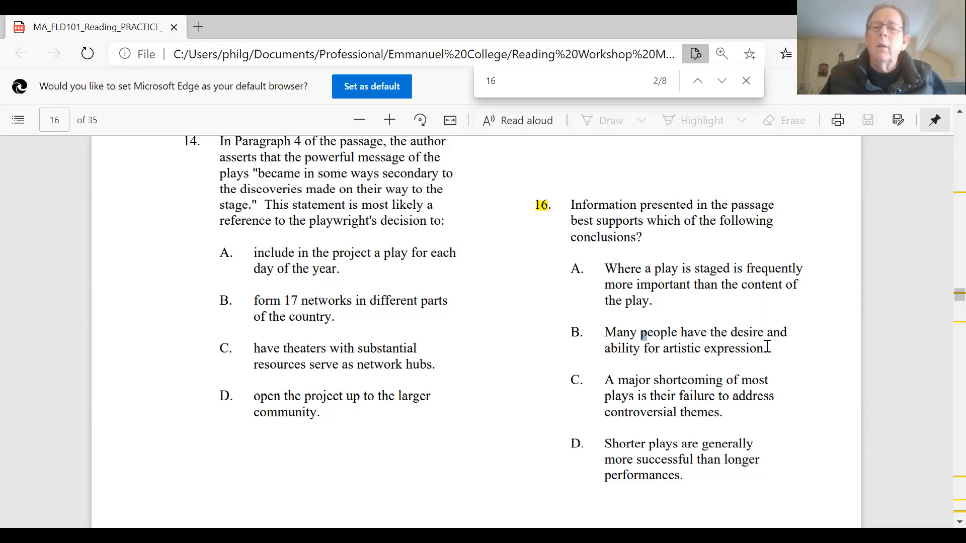
{"action": "left_click_drag", "start_coordinate": [606, 332], "coordinate": [766, 349]}
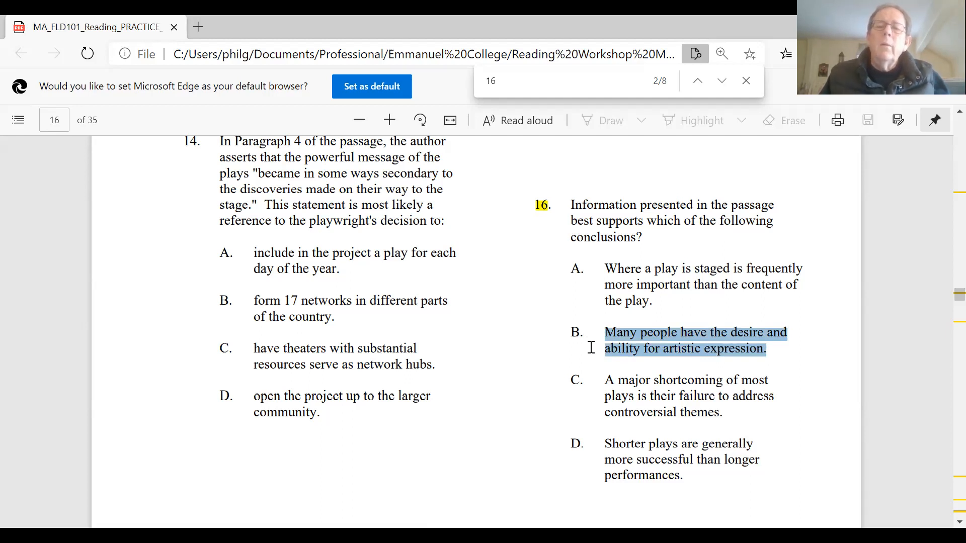
{"action": "mouse_move", "coordinate": [581, 360]}
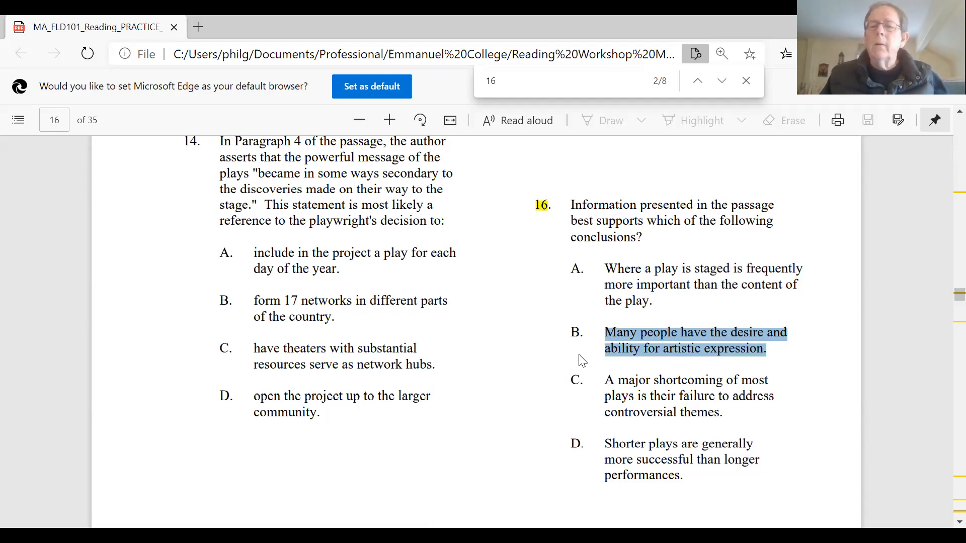
{"action": "mouse_move", "coordinate": [516, 354]}
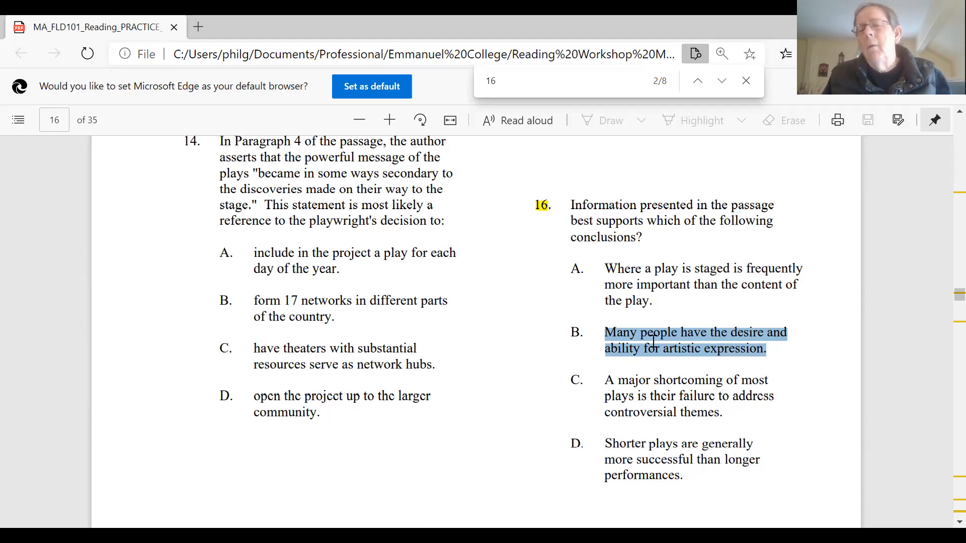
{"action": "mouse_move", "coordinate": [673, 364]}
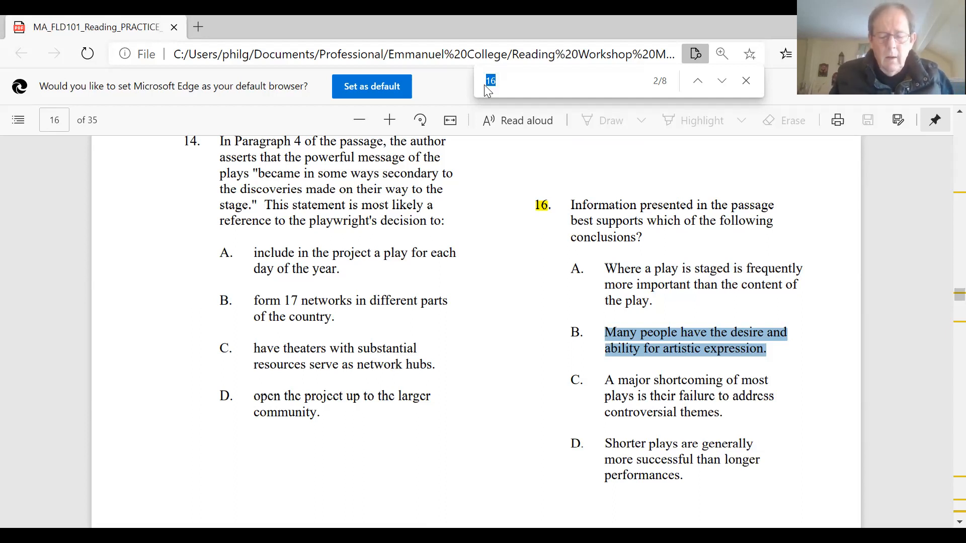
Step: Search the PDF for 'mali' to jump to the Ibn Battuta passage on page 9
{"action": "type", "text": "mali"}
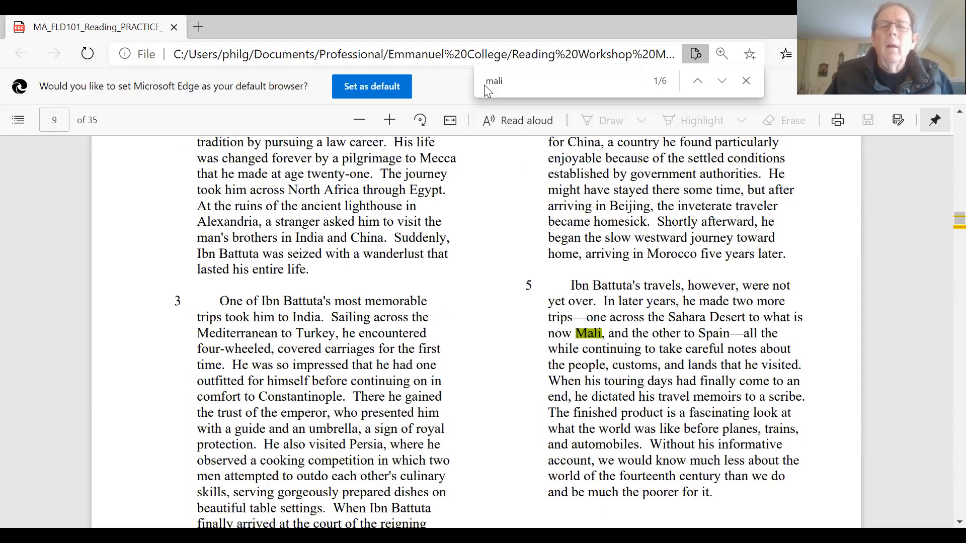
{"action": "mouse_move", "coordinate": [464, 403]}
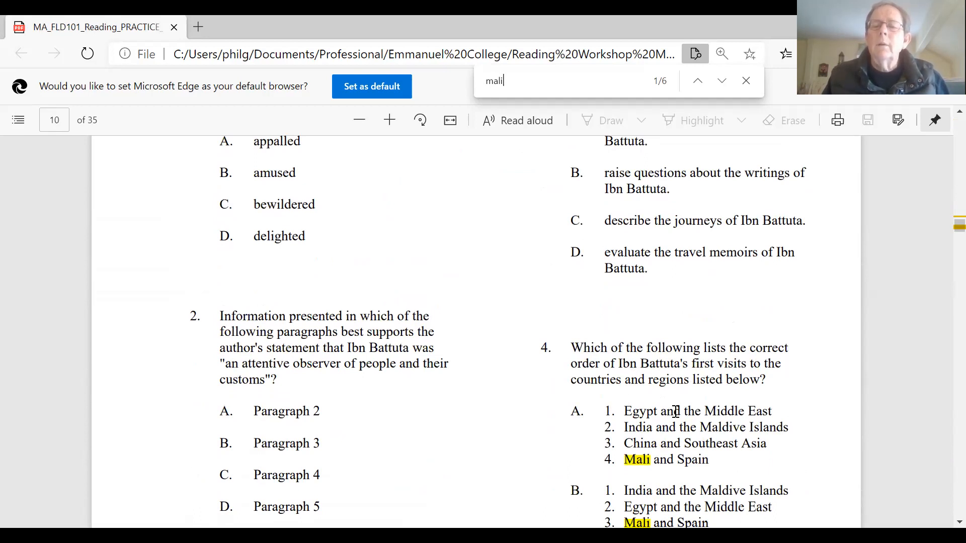
Step: Show all four answer sequences of question 4 on the order of Ibn Battuta's first visits
{"action": "scroll", "scroll_direction": "down", "scroll_amount": 3}
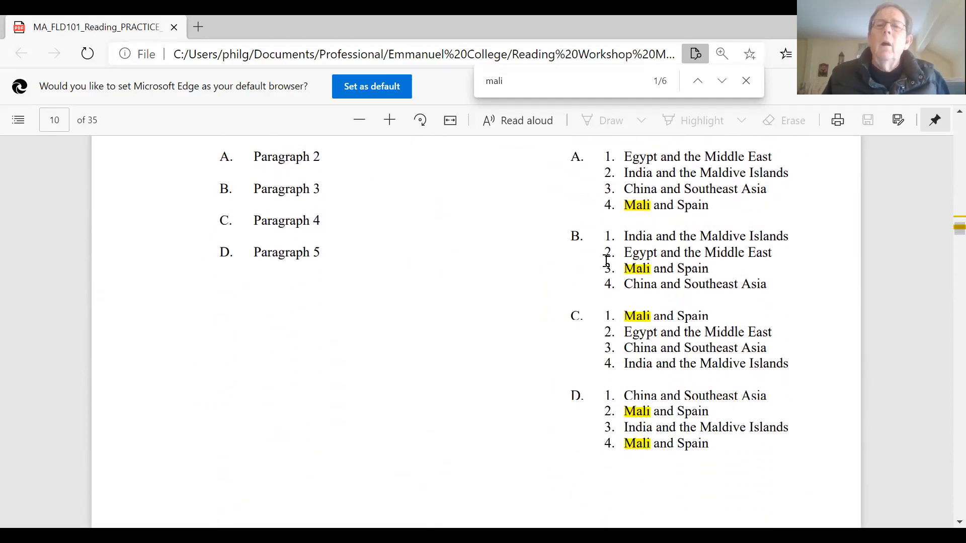
{"action": "mouse_move", "coordinate": [595, 175]}
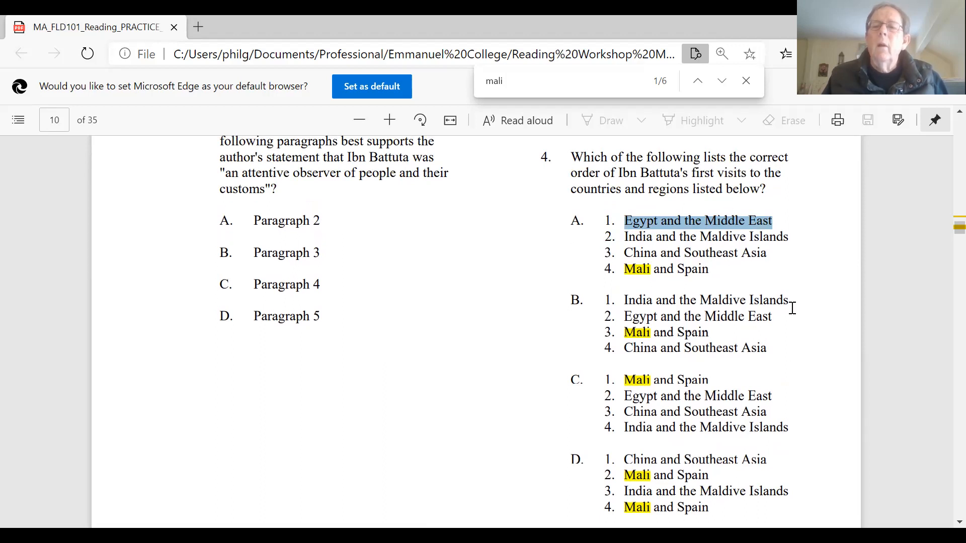
{"action": "left_click", "coordinate": [705, 300]}
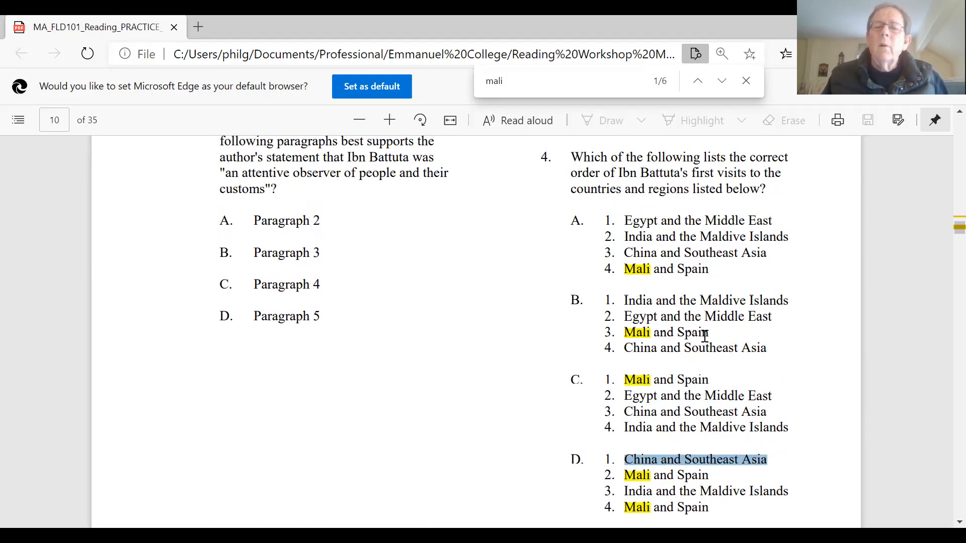
{"action": "mouse_move", "coordinate": [785, 232]}
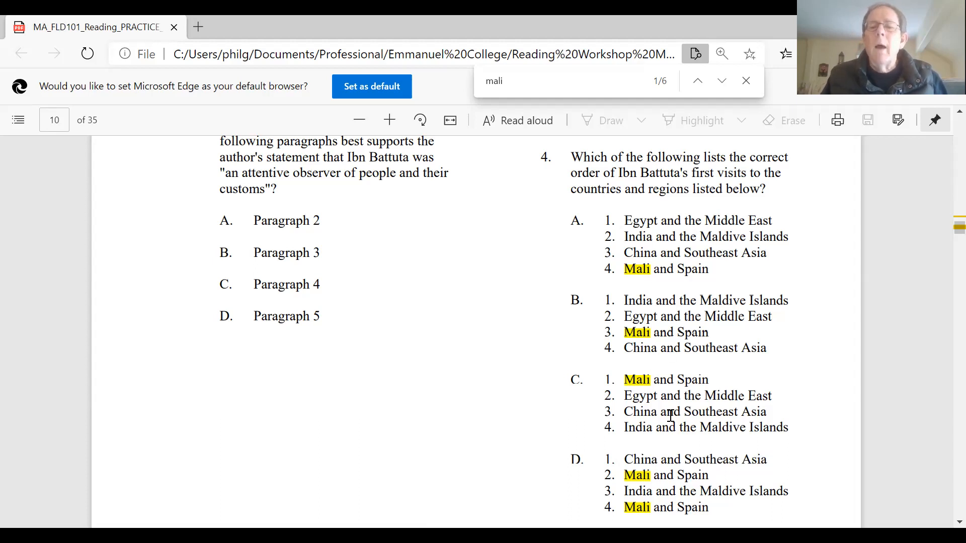
{"action": "mouse_move", "coordinate": [662, 245]}
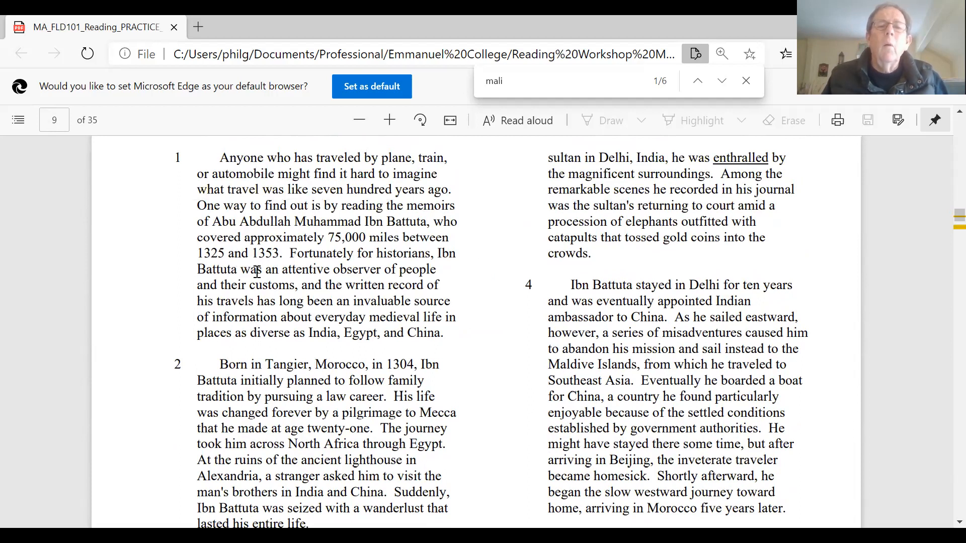
Step: Read paragraphs 2 through 5 of the Ibn Battuta passage on page 9 with Mali highlighted
{"action": "scroll", "scroll_direction": "down", "scroll_amount": 3}
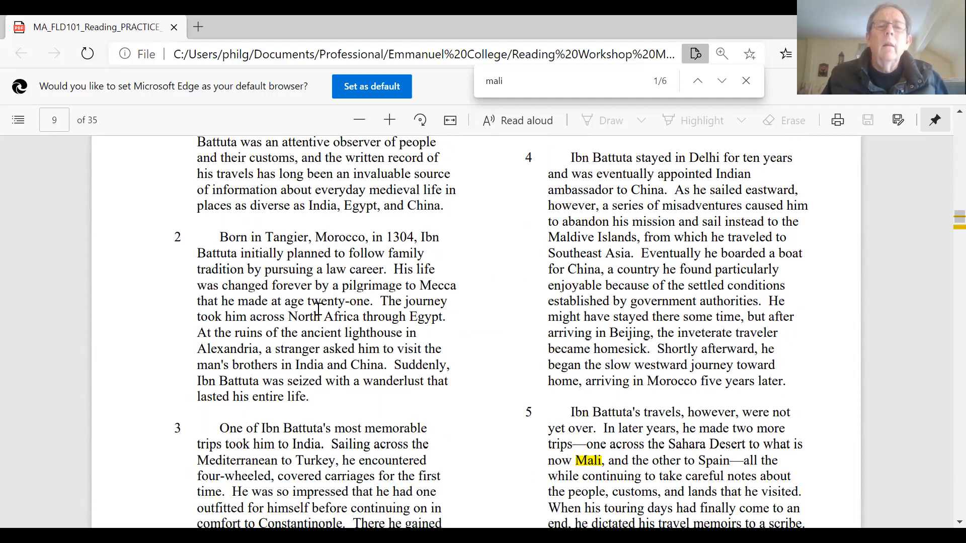
{"action": "mouse_move", "coordinate": [271, 320]}
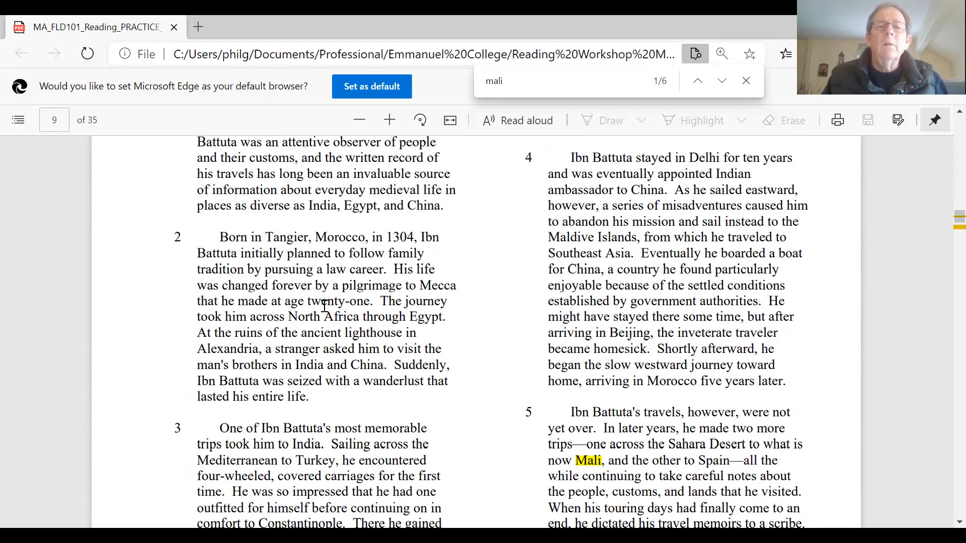
{"action": "scroll", "scroll_direction": "down", "scroll_amount": 3}
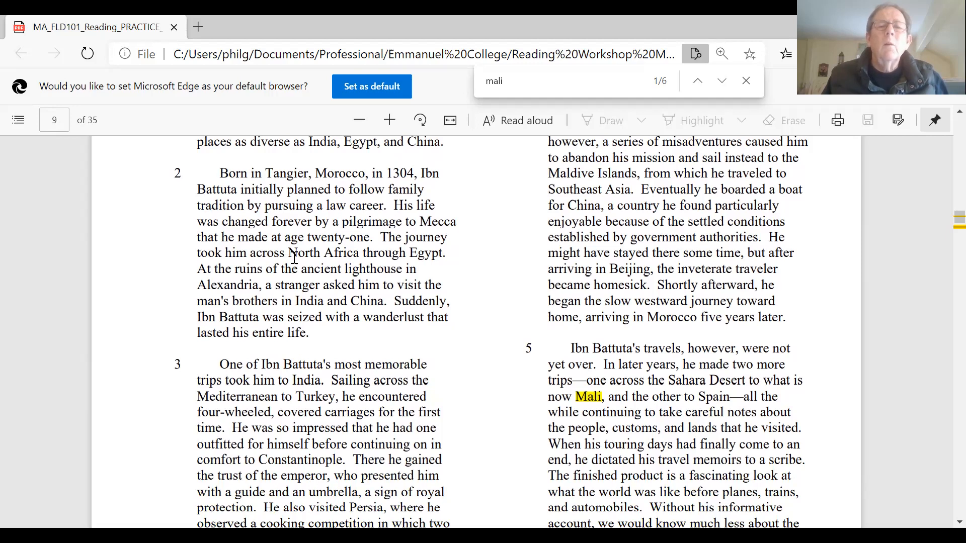
{"action": "mouse_move", "coordinate": [220, 283]}
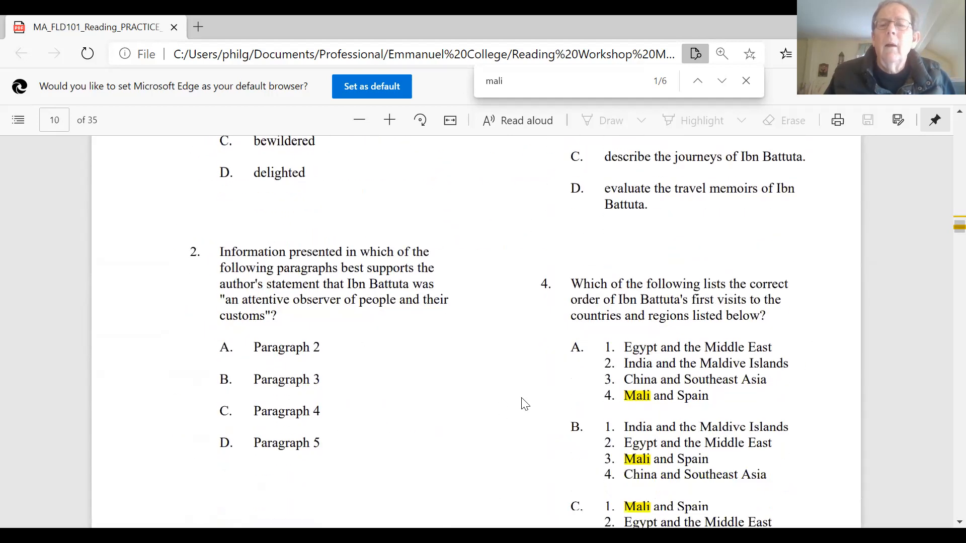
{"action": "mouse_move", "coordinate": [711, 366]}
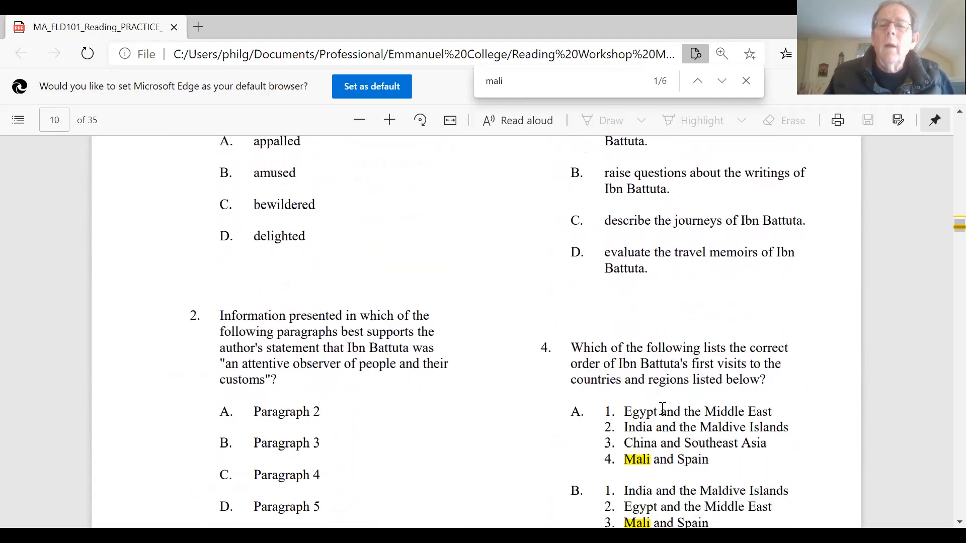
{"action": "scroll", "scroll_direction": "down", "scroll_amount": 3}
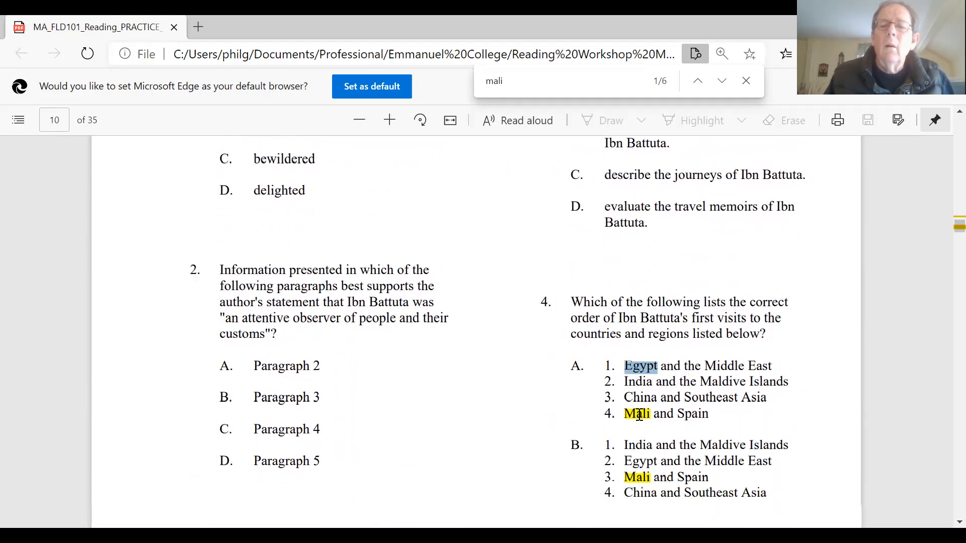
{"action": "scroll", "scroll_direction": "down", "scroll_amount": 3}
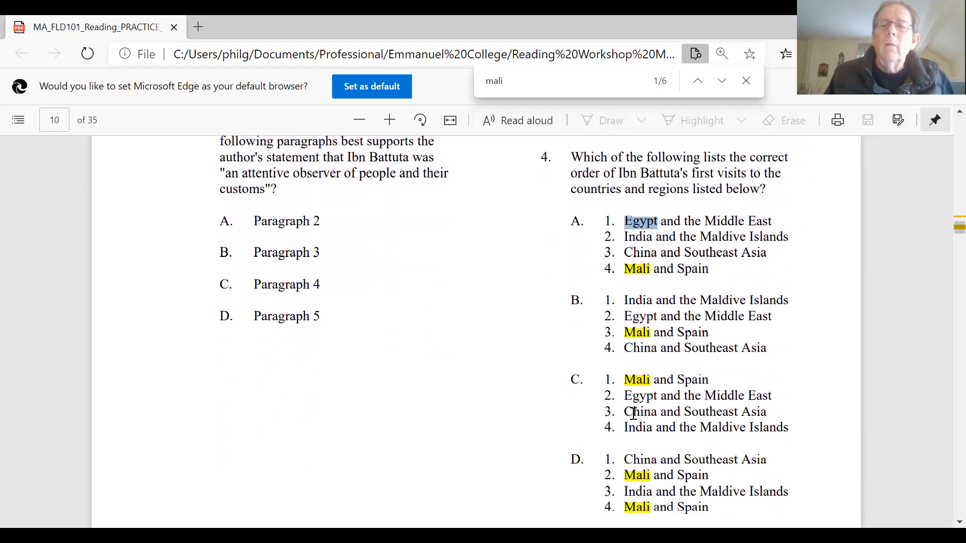
{"action": "scroll", "scroll_direction": "down", "scroll_amount": 3}
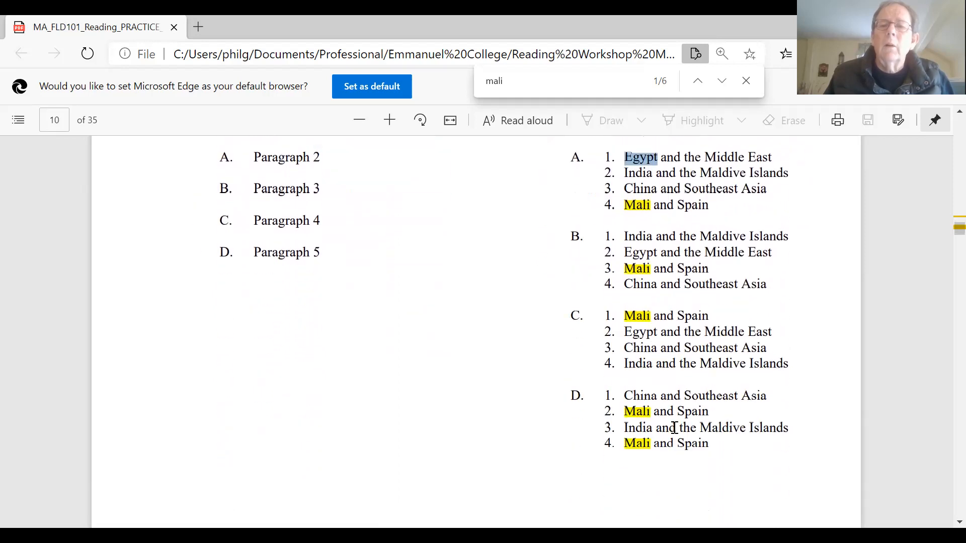